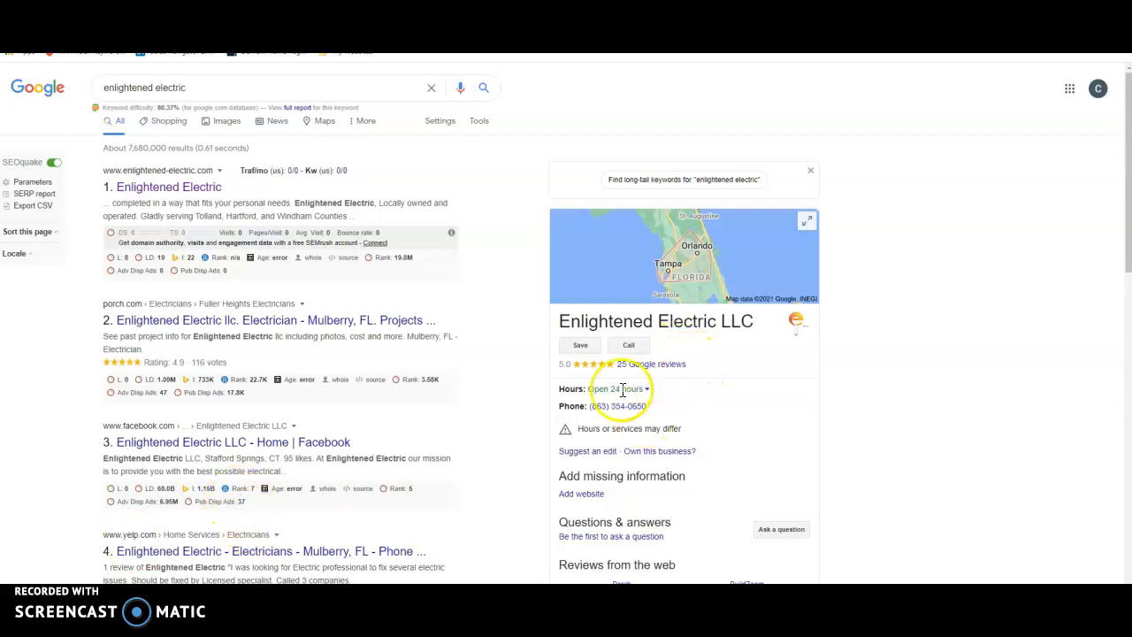
pyautogui.moveTo(500, 398)
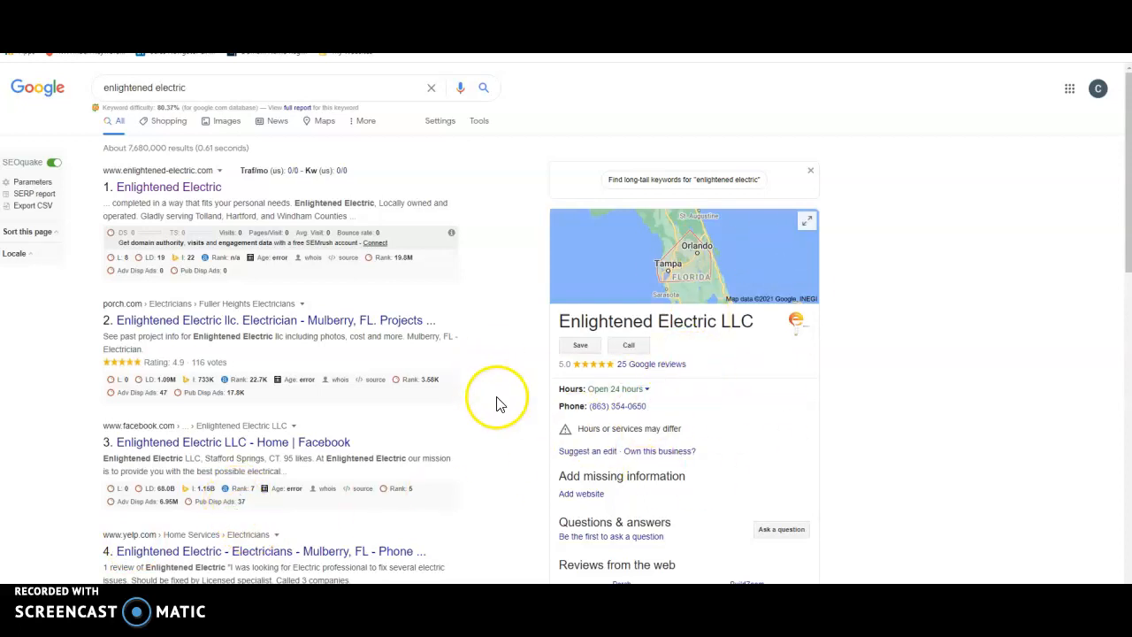
# Browse the 'electrician orlando fl' local pack and organic results, then view all local listings
pyautogui.scroll(-3)
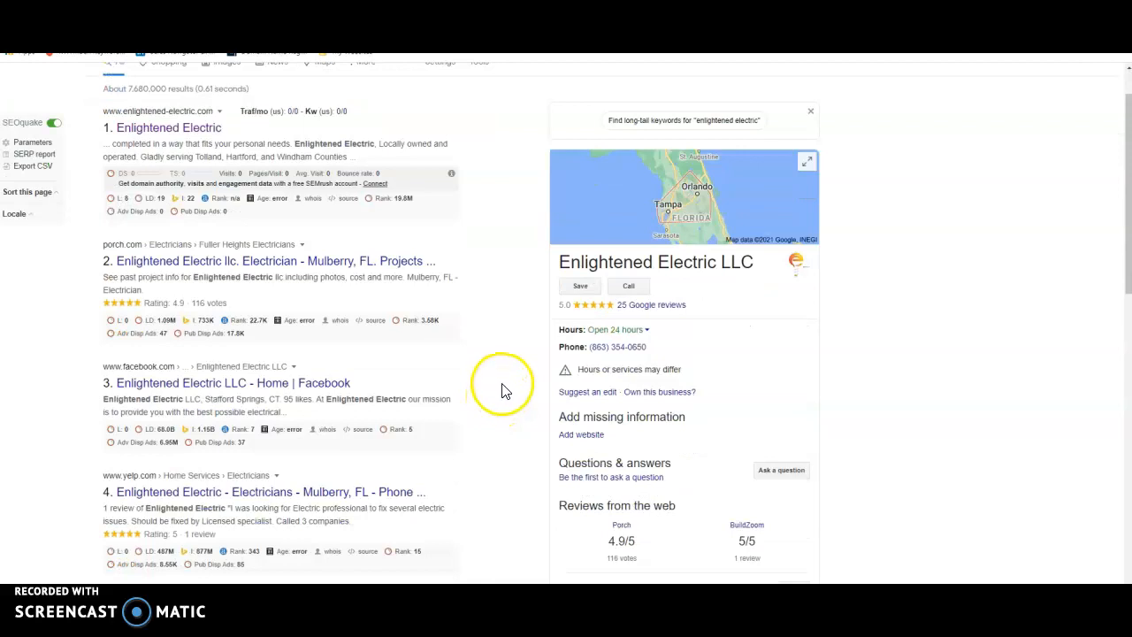
pyautogui.moveTo(516, 369)
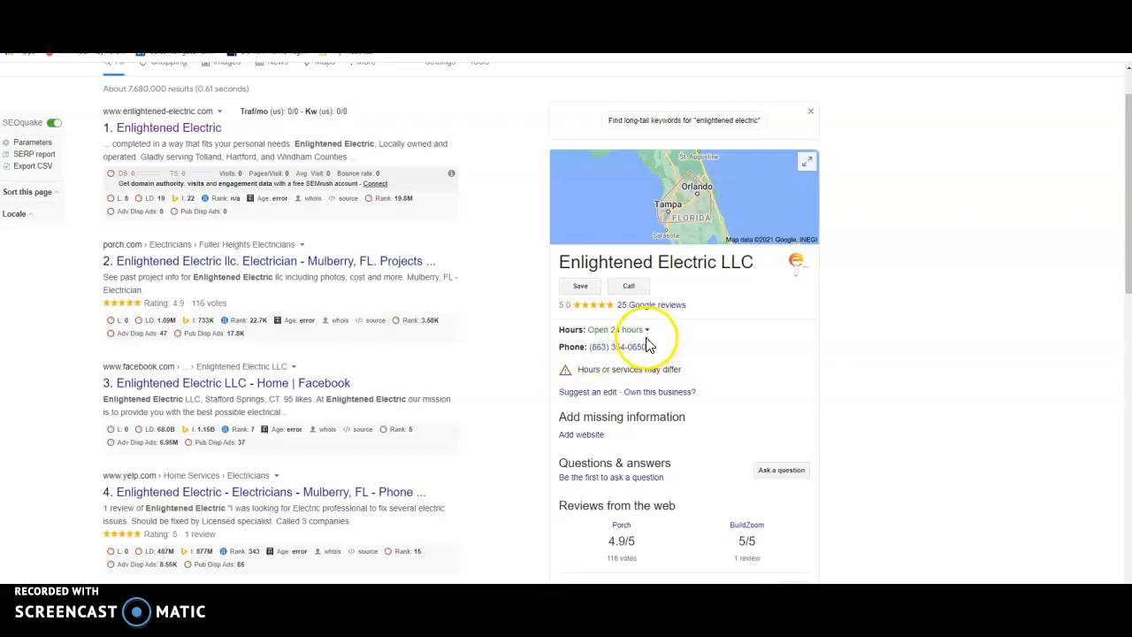
pyautogui.moveTo(526, 343)
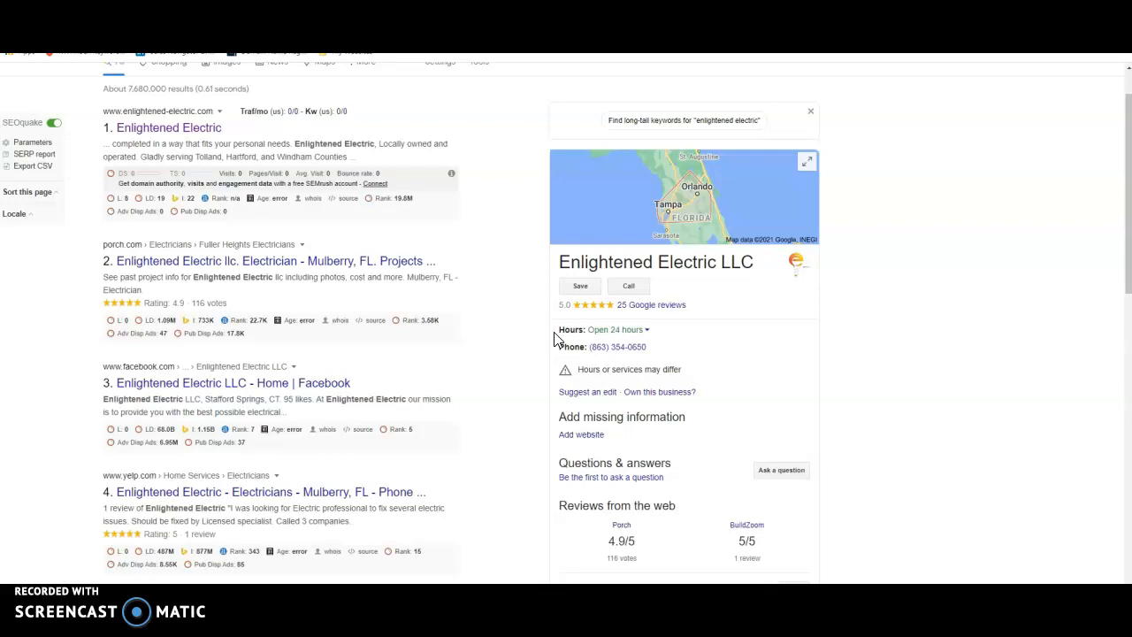
pyautogui.moveTo(633, 318)
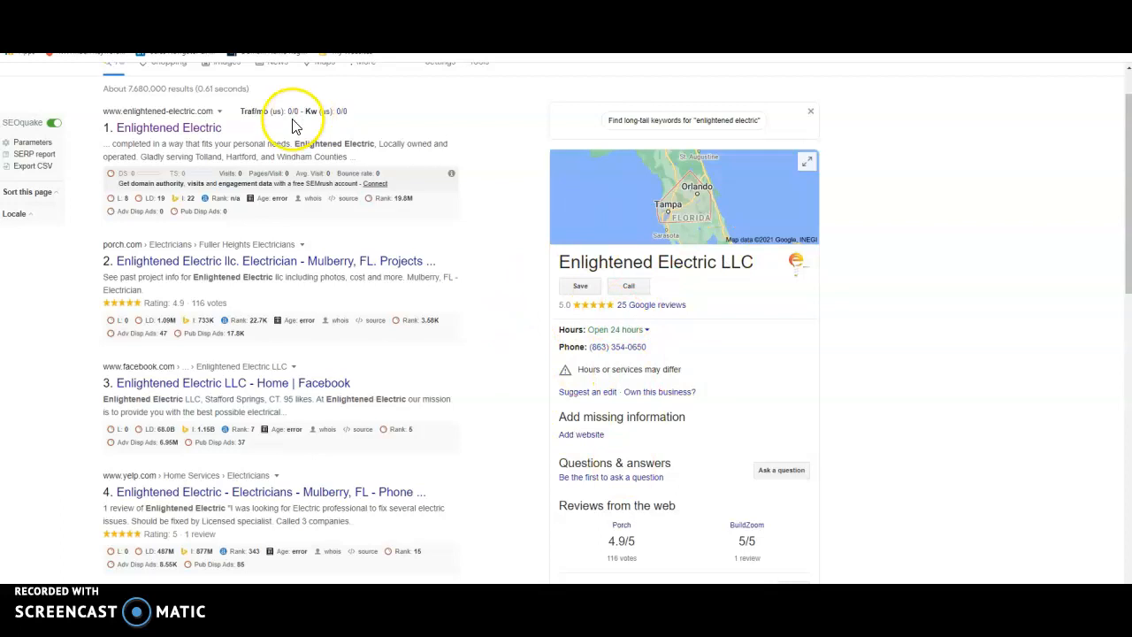
pyautogui.moveTo(623, 322)
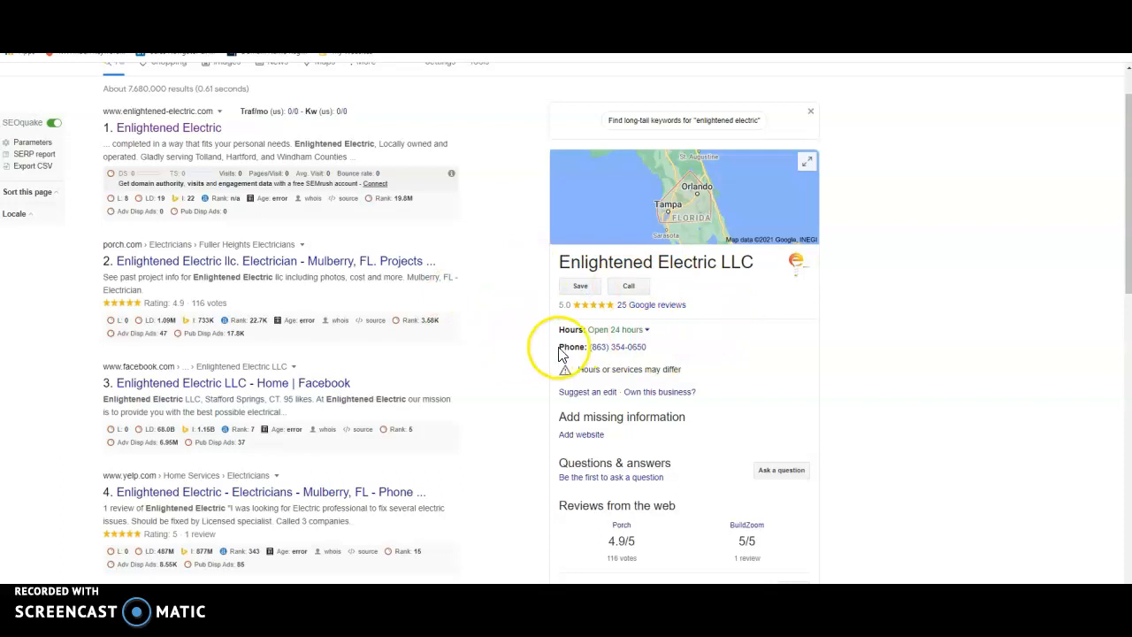
pyautogui.moveTo(676, 329)
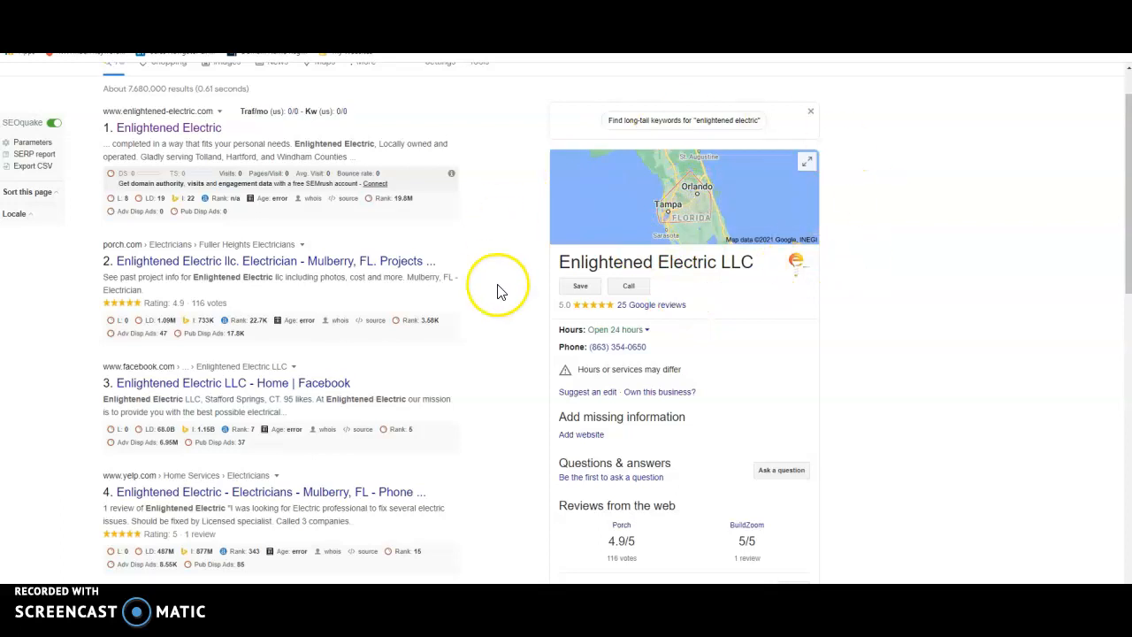
pyautogui.moveTo(601, 227)
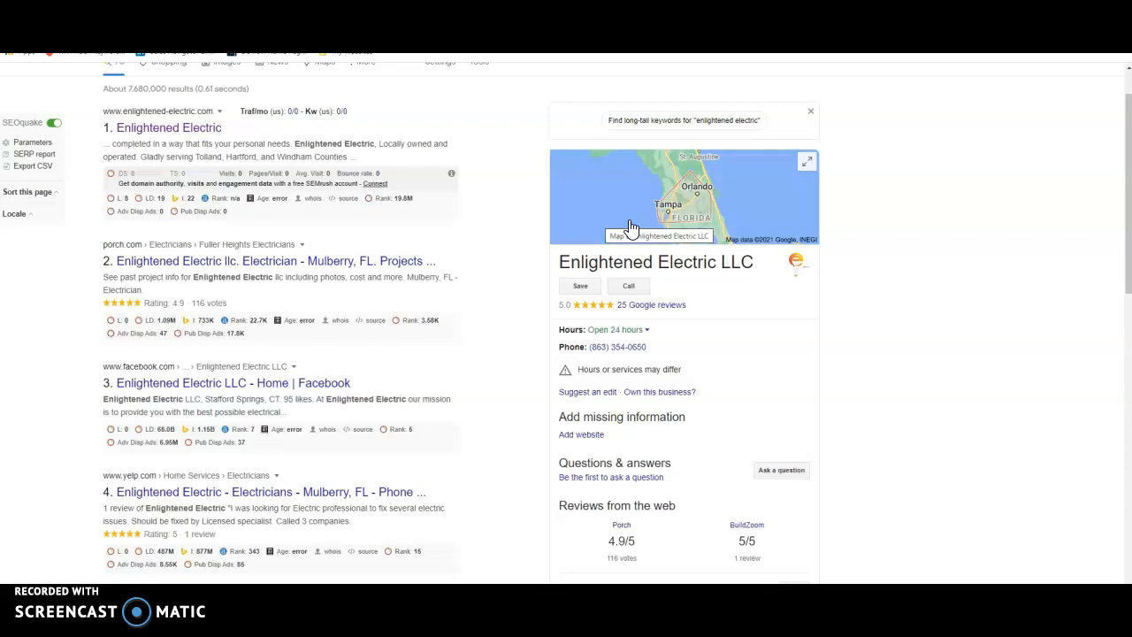
pyautogui.moveTo(630, 225)
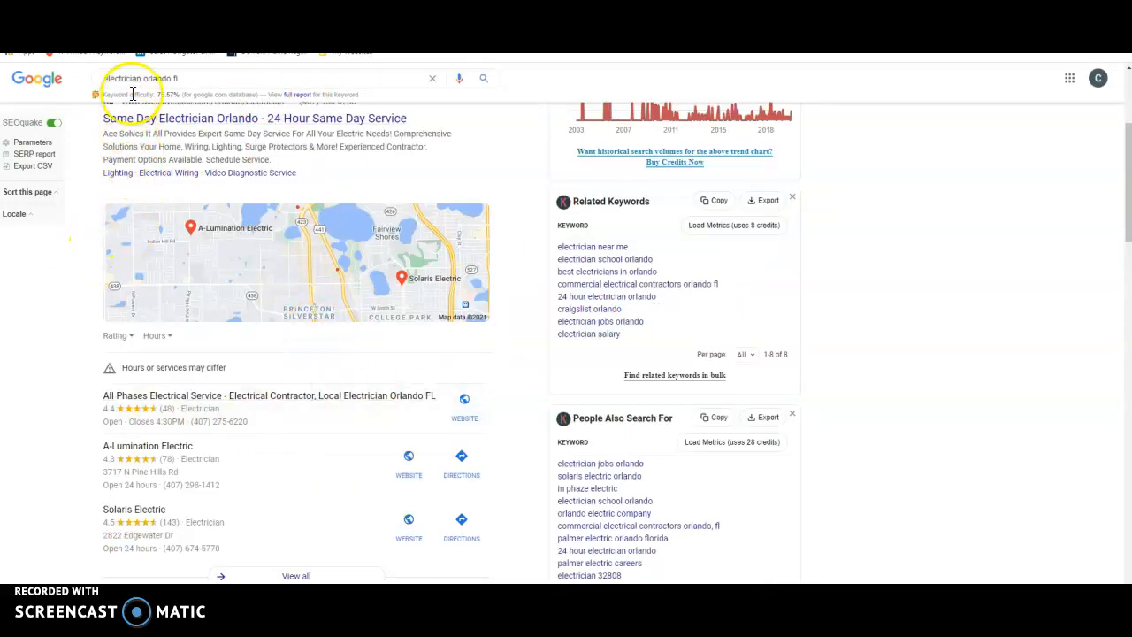
pyautogui.scroll(-3)
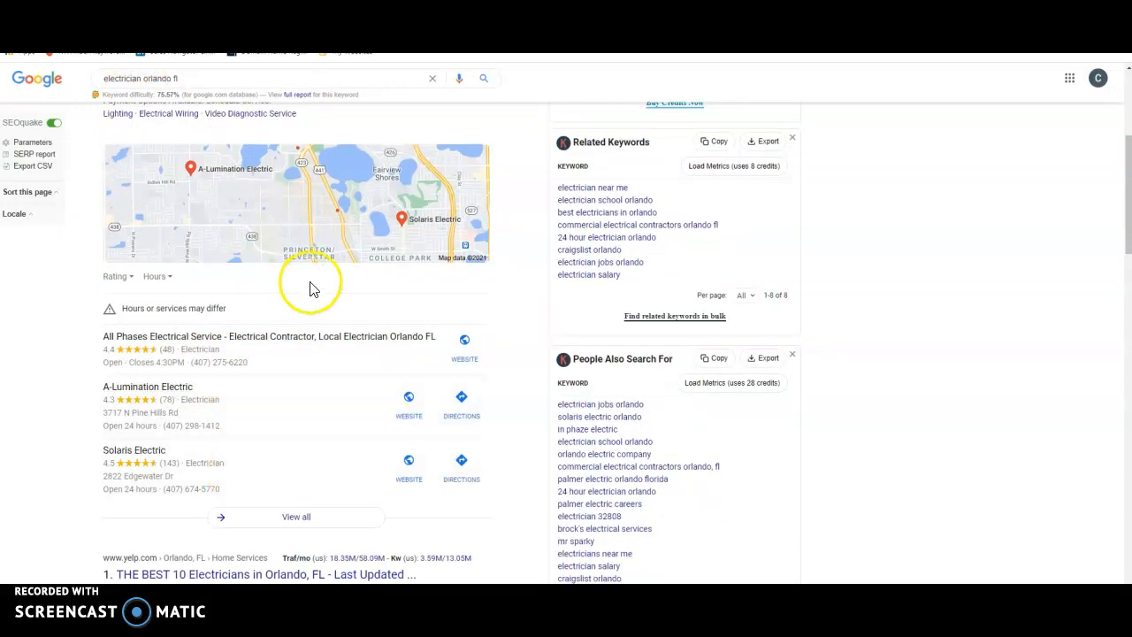
pyautogui.moveTo(318, 530)
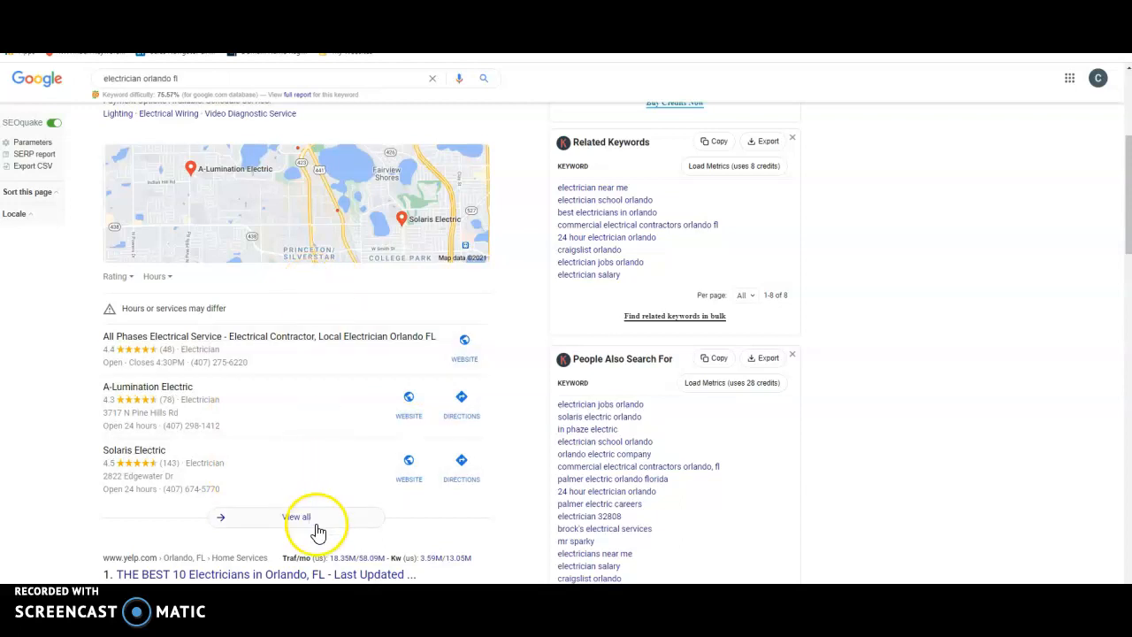
pyautogui.scroll(-3)
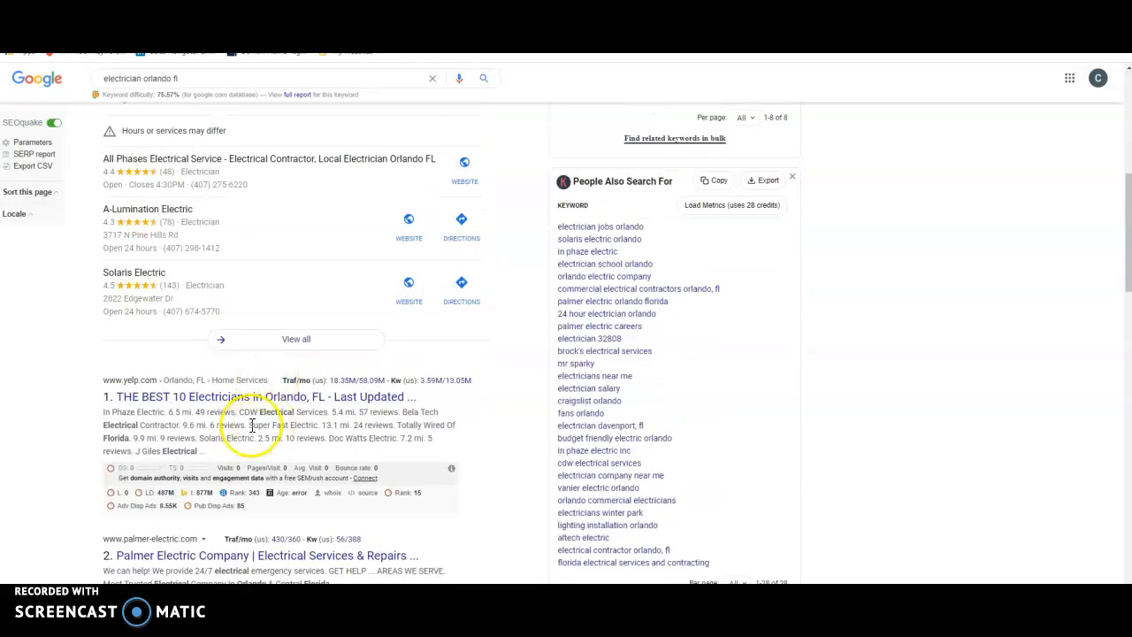
pyautogui.scroll(-3)
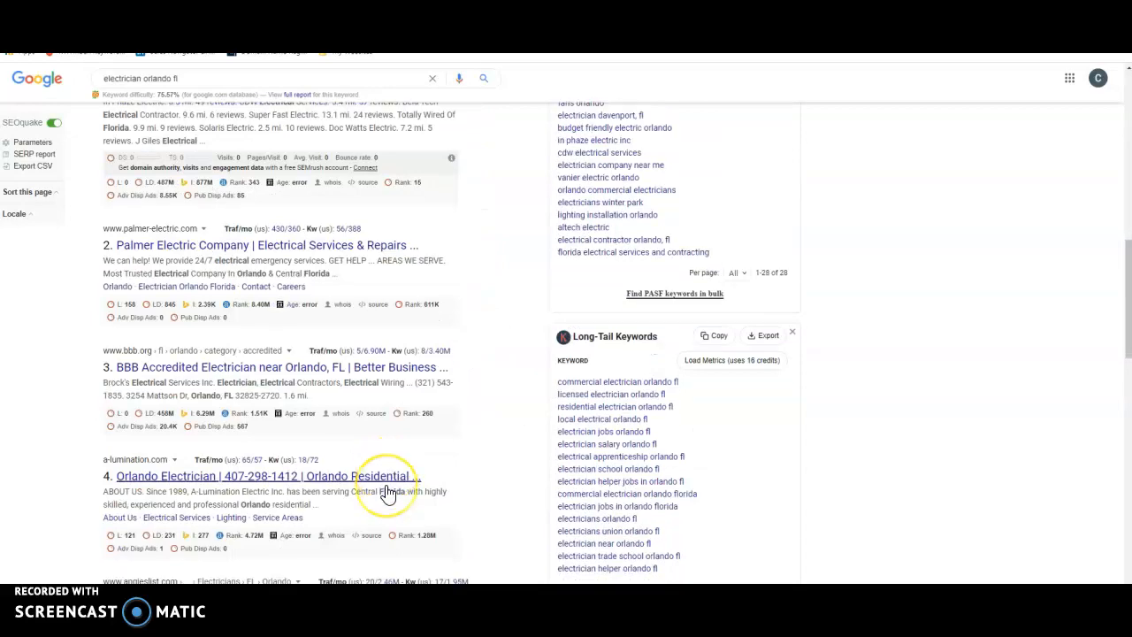
pyautogui.scroll(-3)
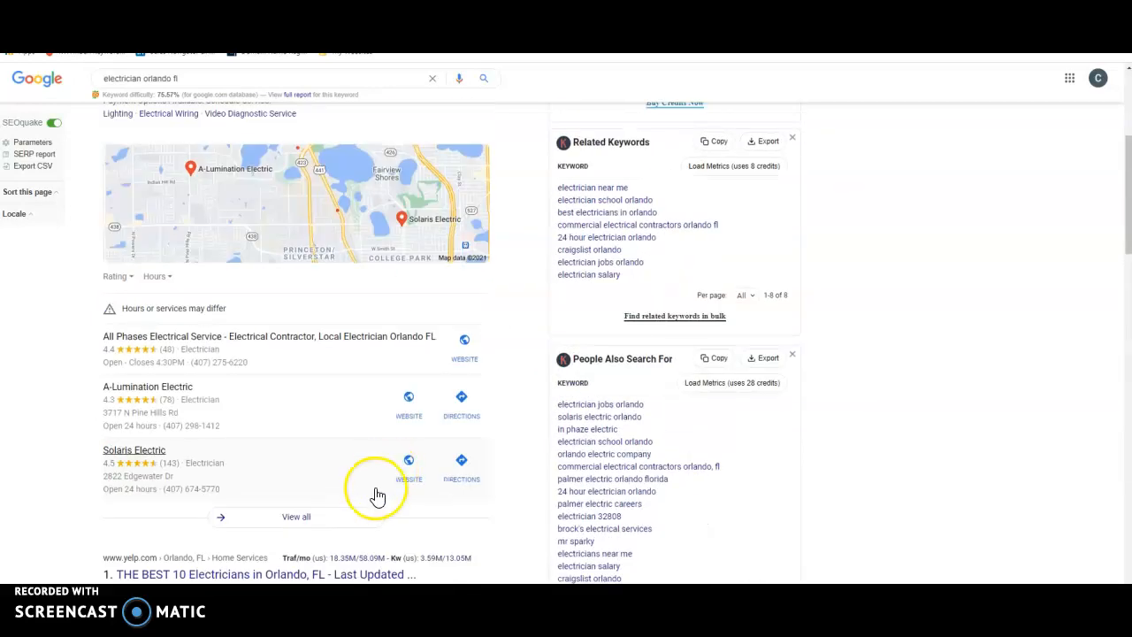
pyautogui.moveTo(372, 511)
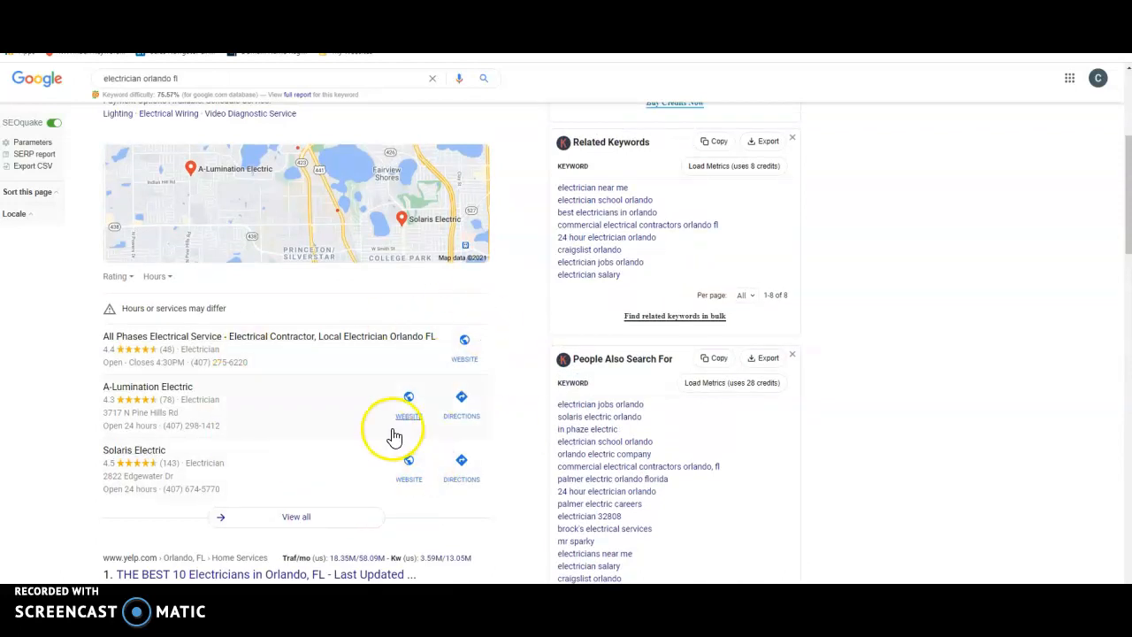
pyautogui.scroll(-3)
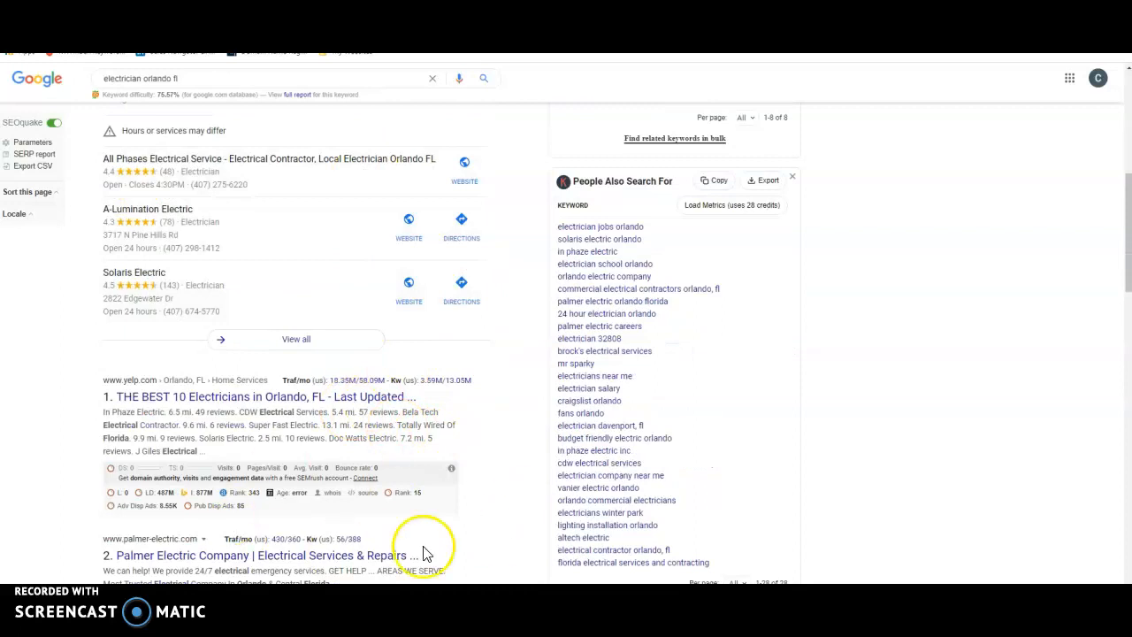
pyautogui.click(295, 339)
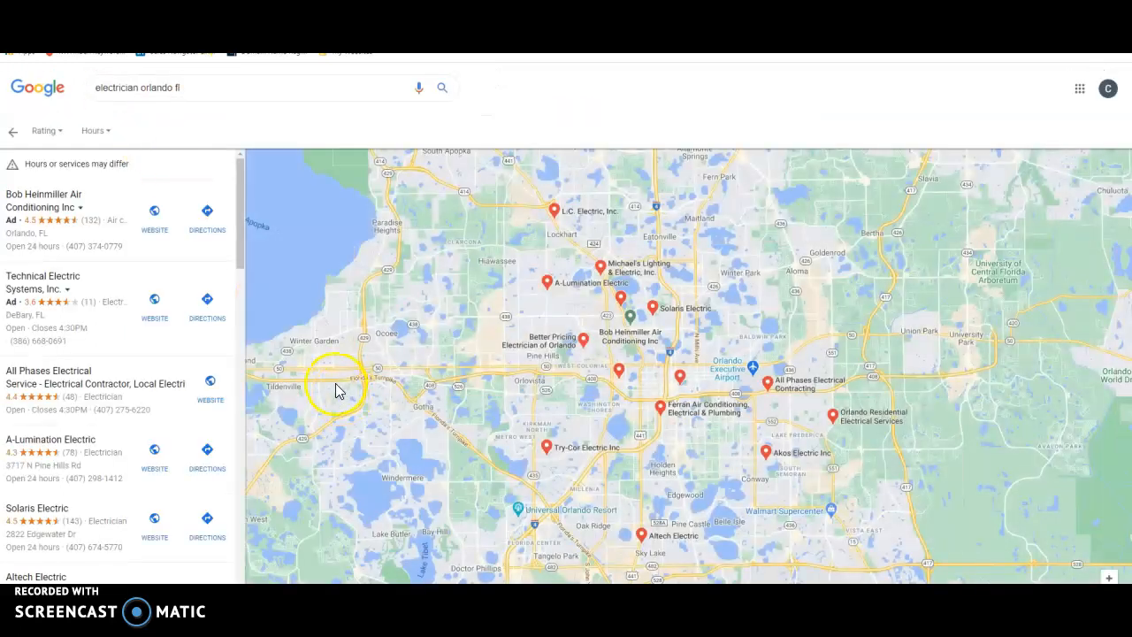
pyautogui.moveTo(134, 329)
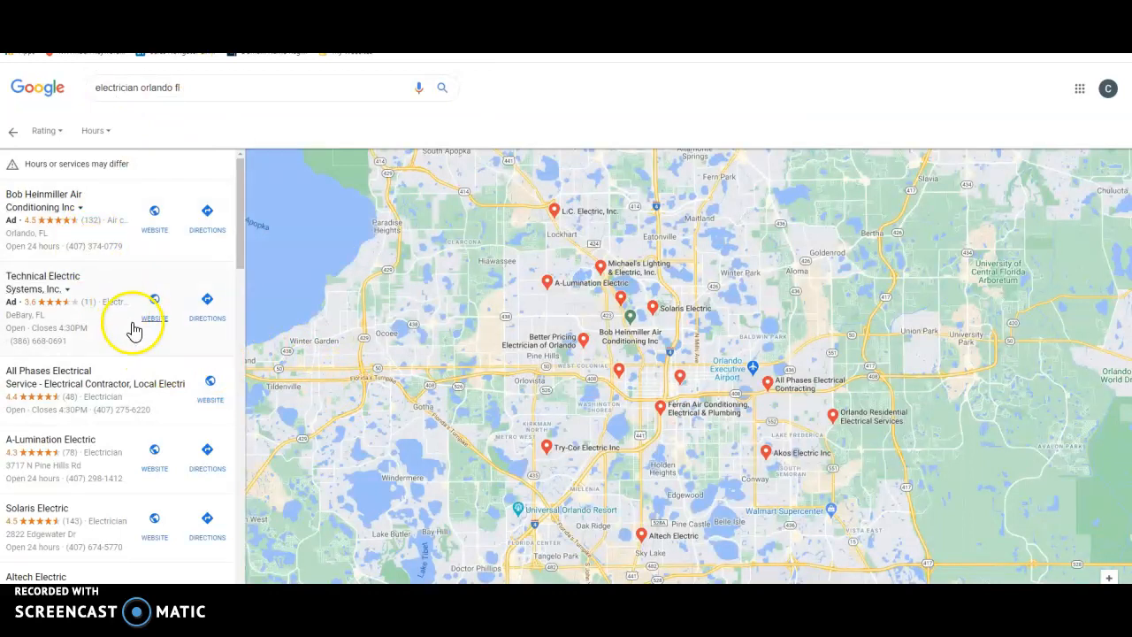
pyautogui.scroll(-3)
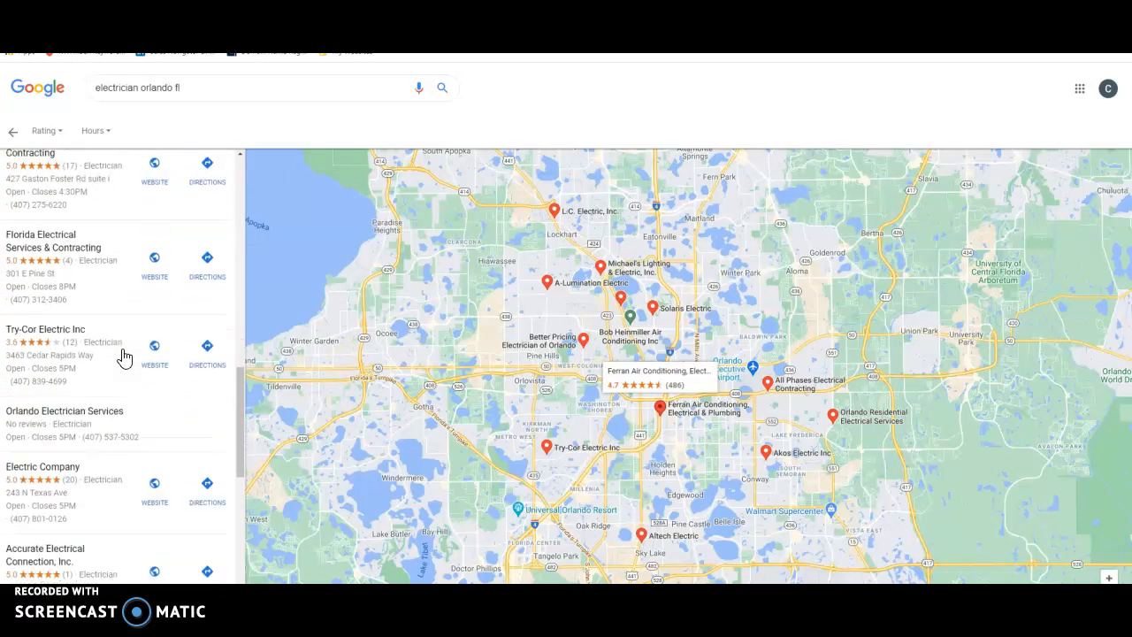
pyautogui.scroll(-3)
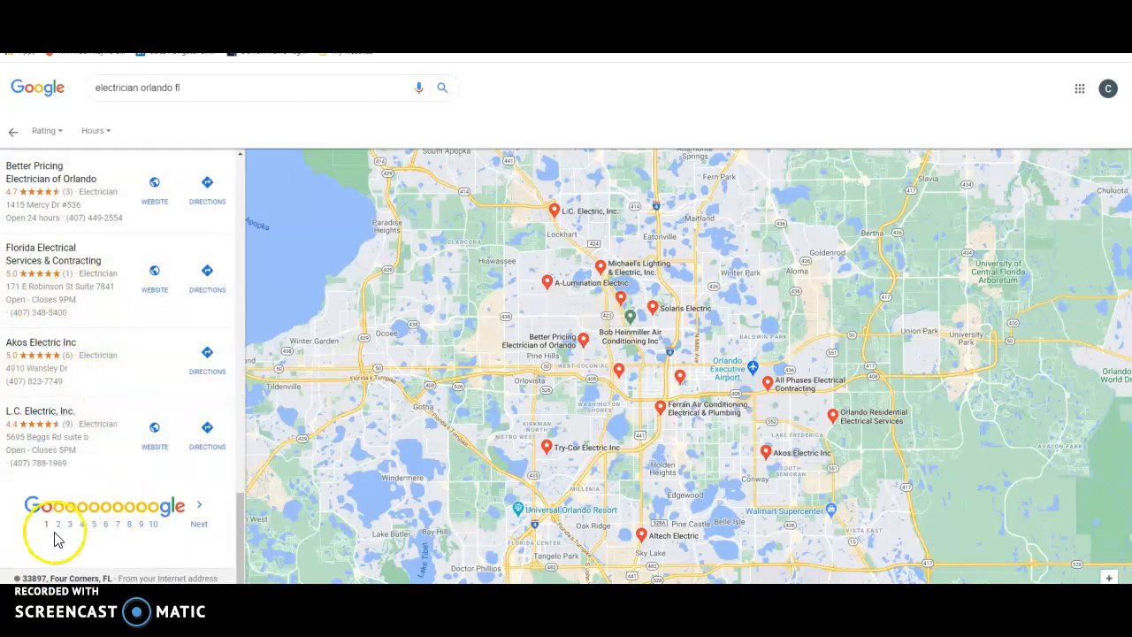
pyautogui.moveTo(84, 490)
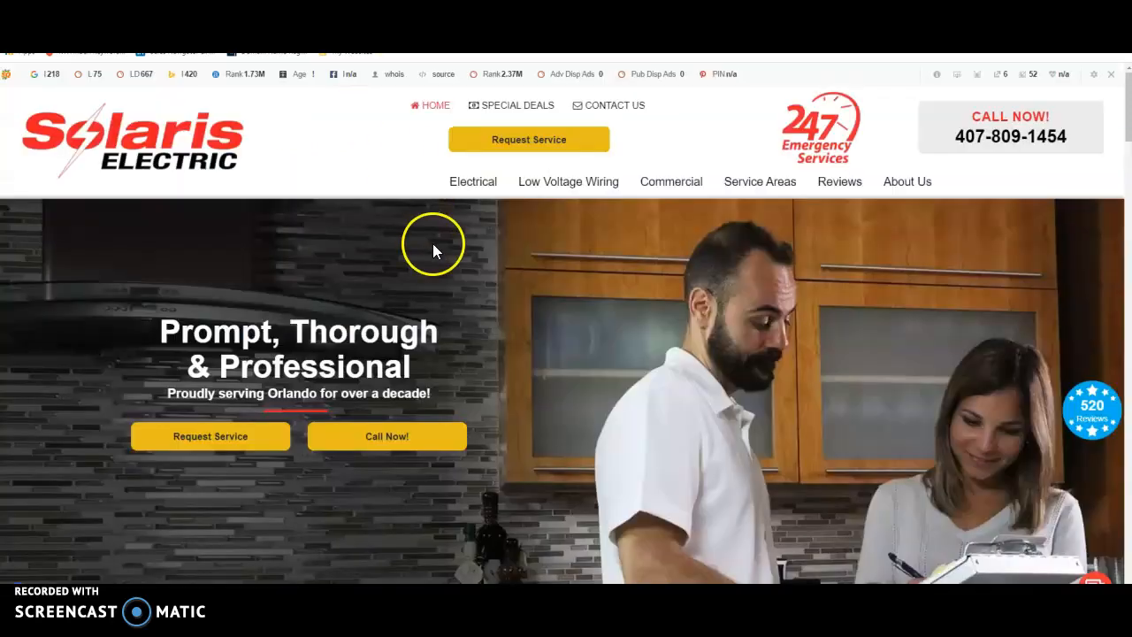
pyautogui.moveTo(188, 196)
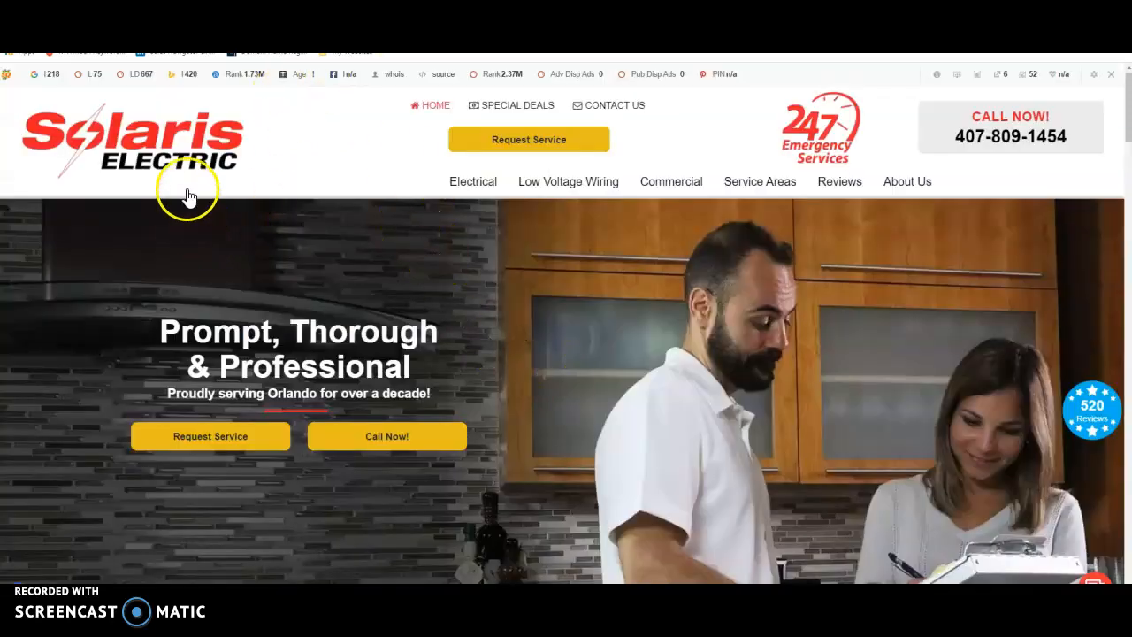
pyautogui.moveTo(243, 188)
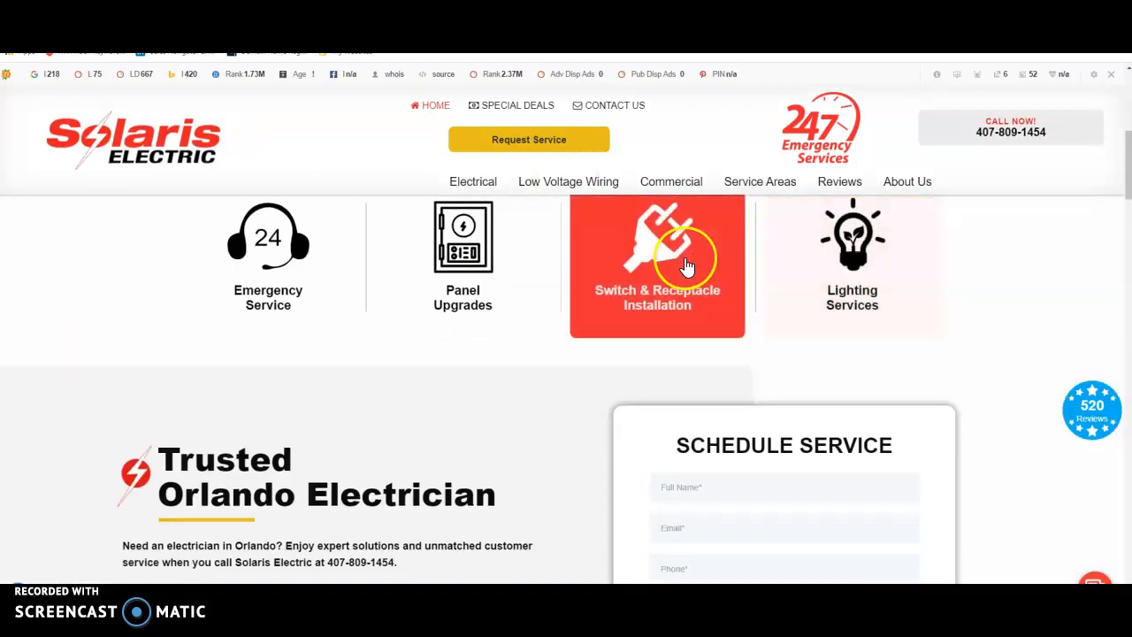
pyautogui.moveTo(570, 482)
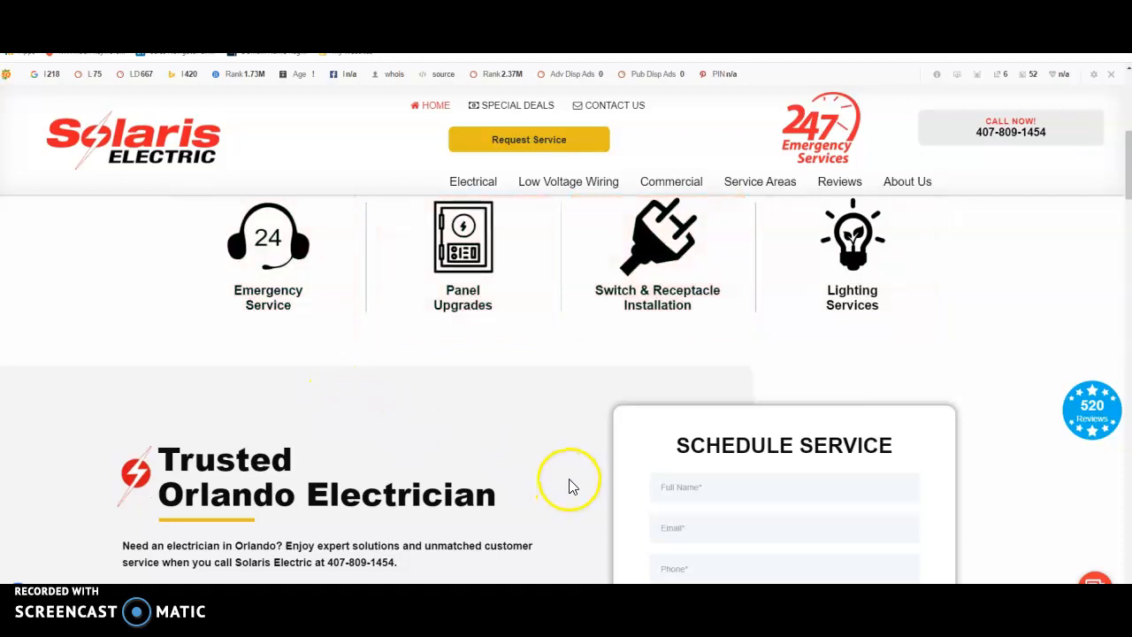
pyautogui.scroll(-3)
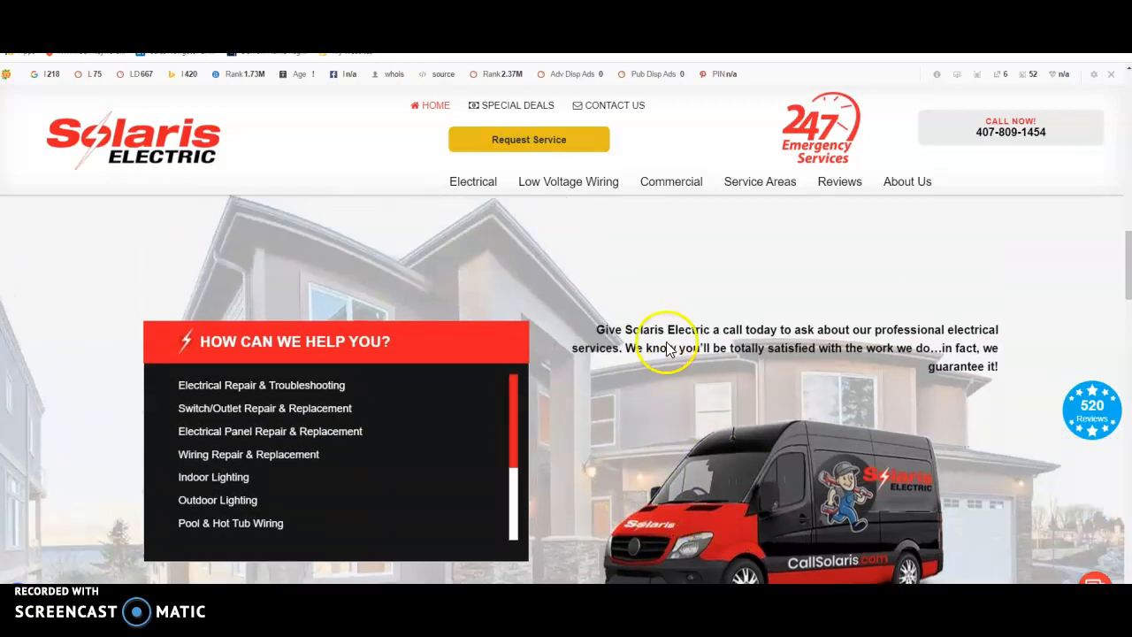
pyautogui.scroll(-3)
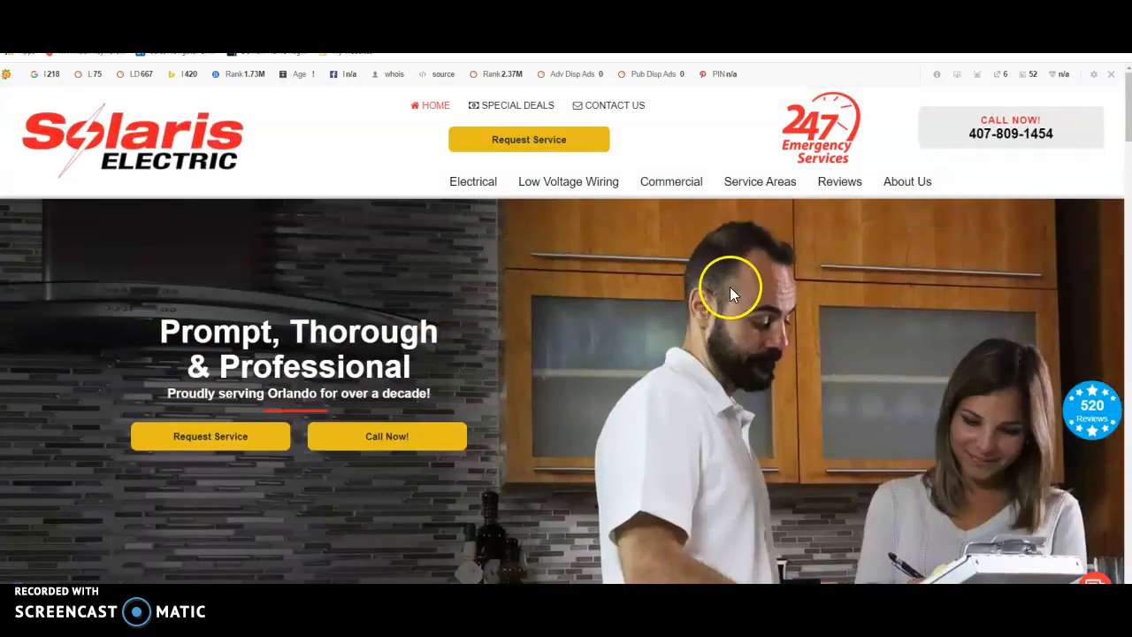
pyautogui.moveTo(730, 269)
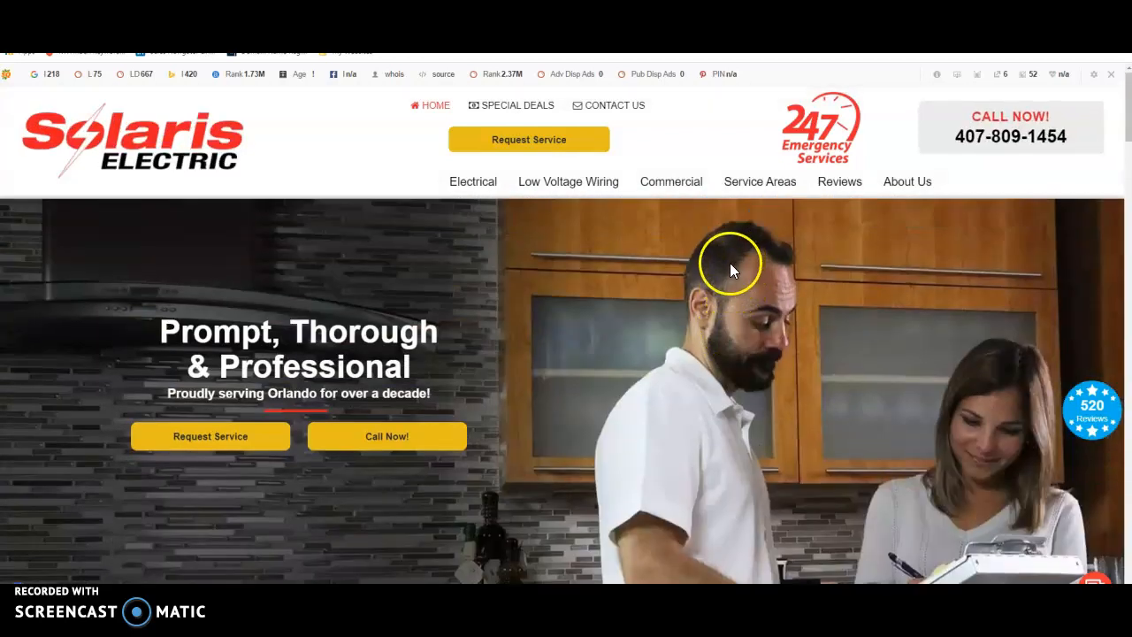
pyautogui.moveTo(715, 256)
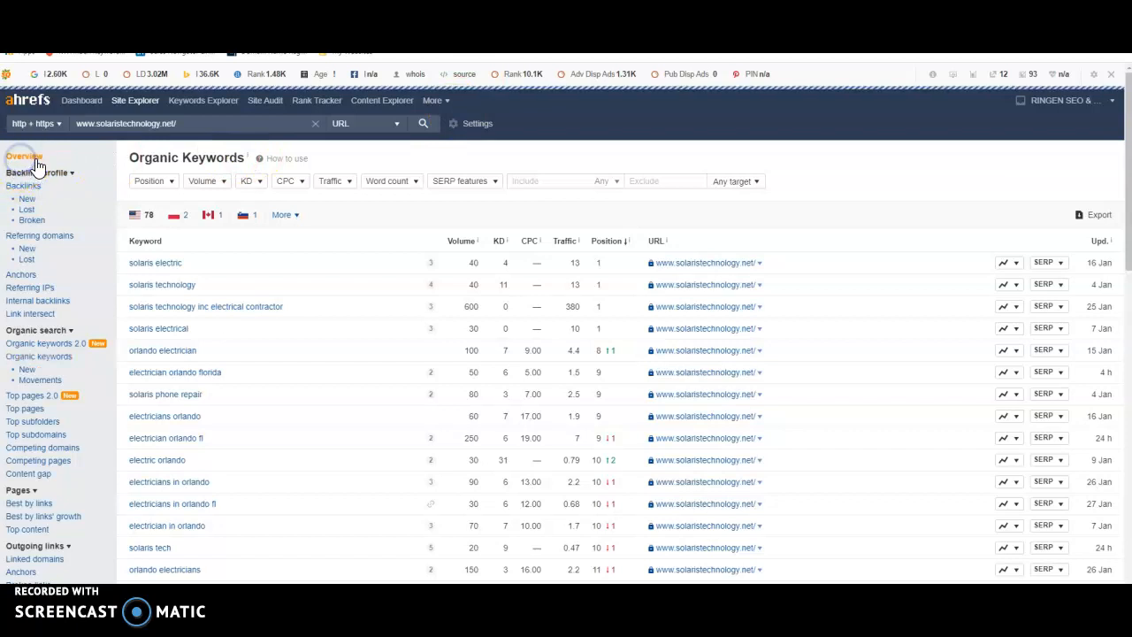
# Show the solaristechnology.net Overview with rank, backlinks, referring domains and organic traffic
pyautogui.click(25, 156)
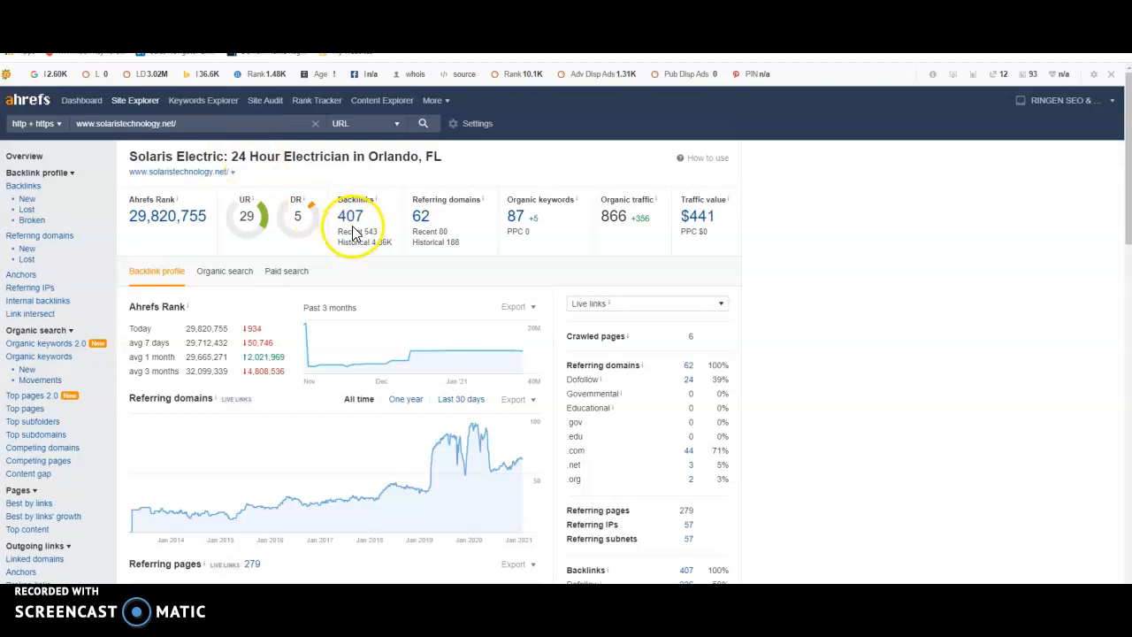
pyautogui.moveTo(425, 216)
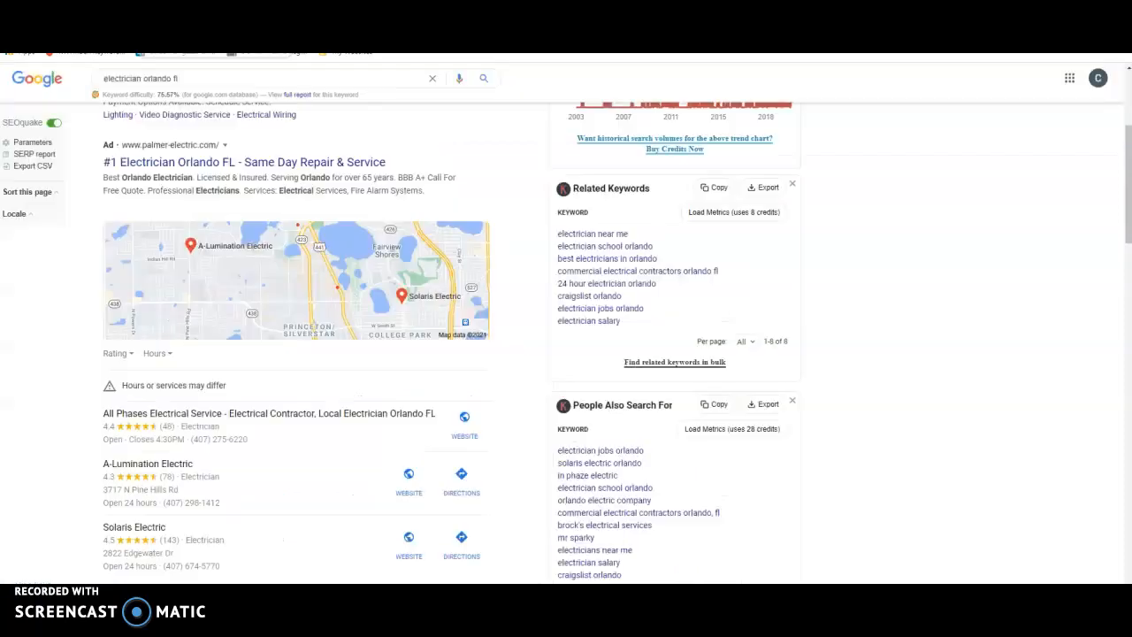
pyautogui.scroll(-3)
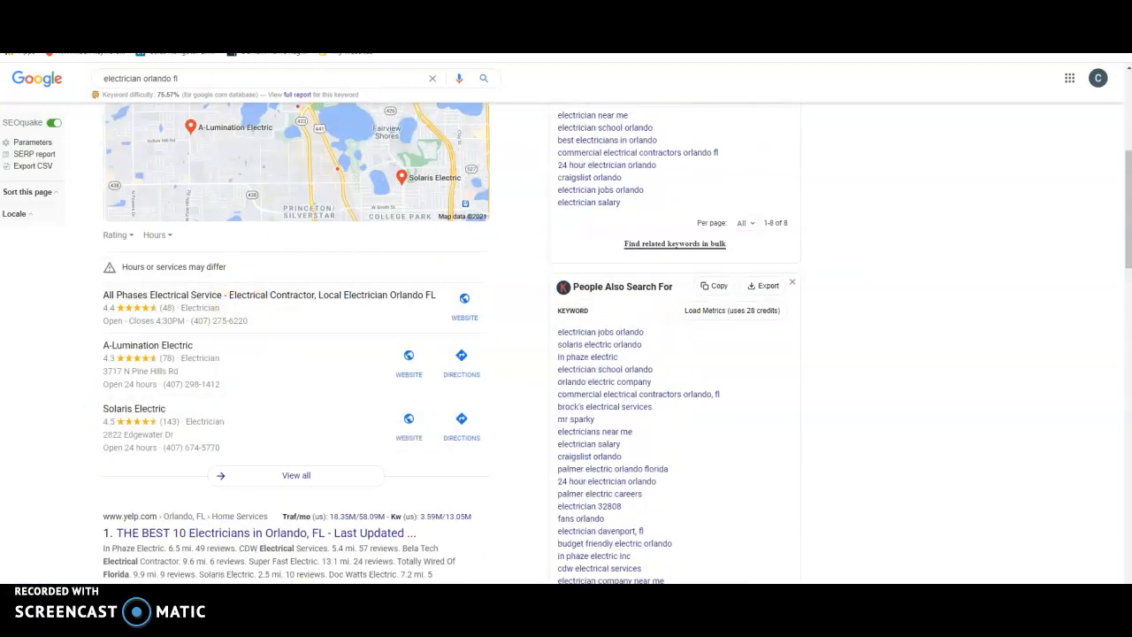
pyautogui.click(408, 419)
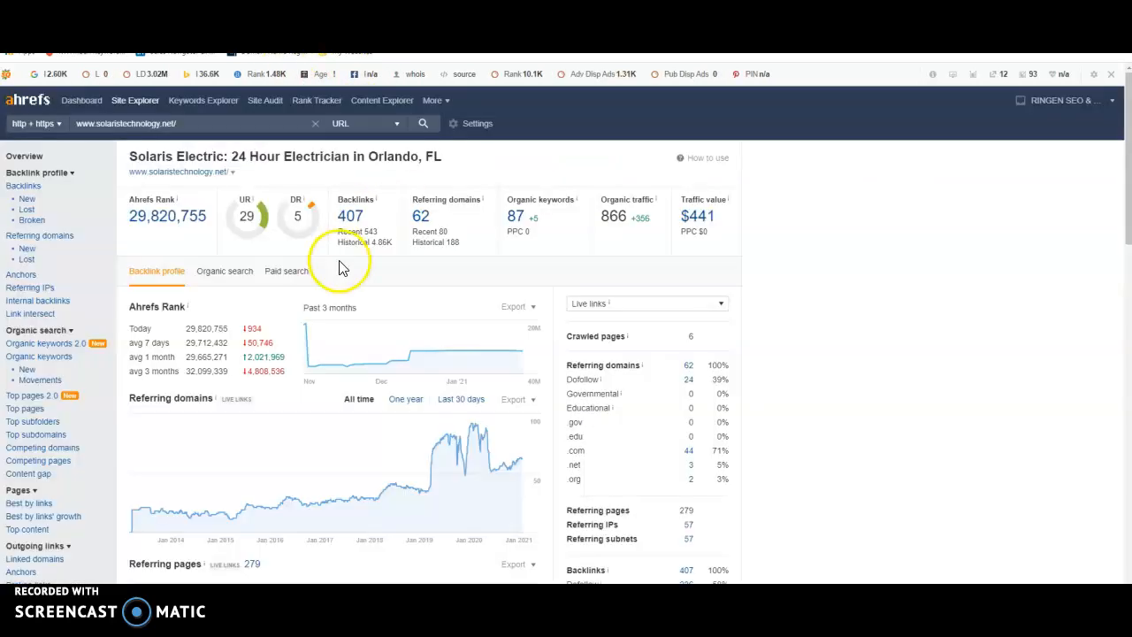
pyautogui.moveTo(365, 183)
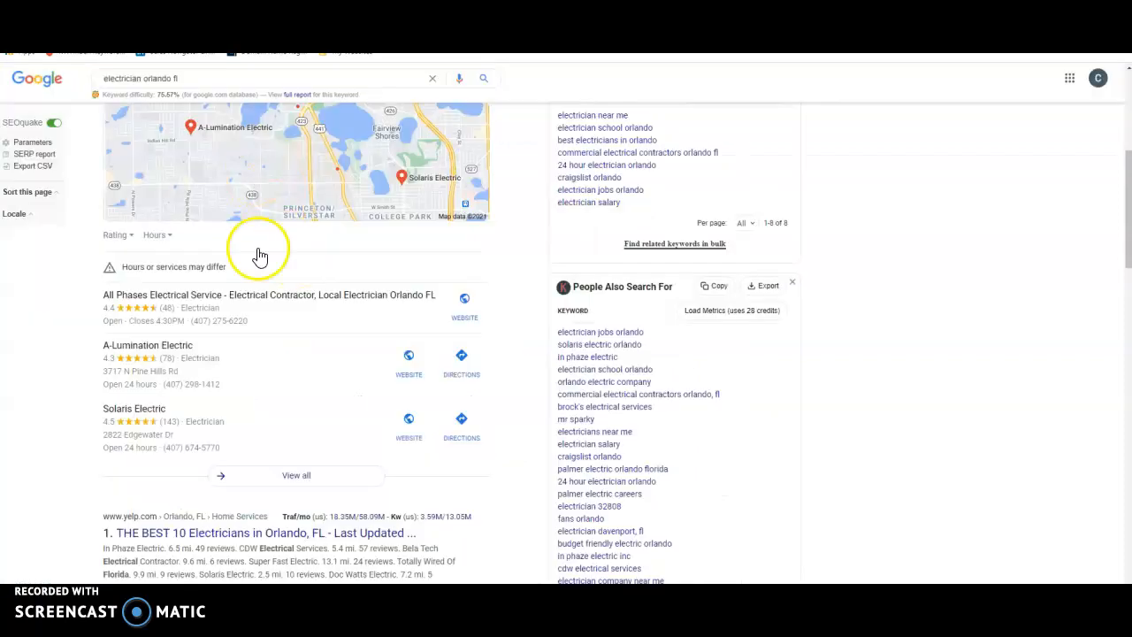
pyautogui.moveTo(260, 434)
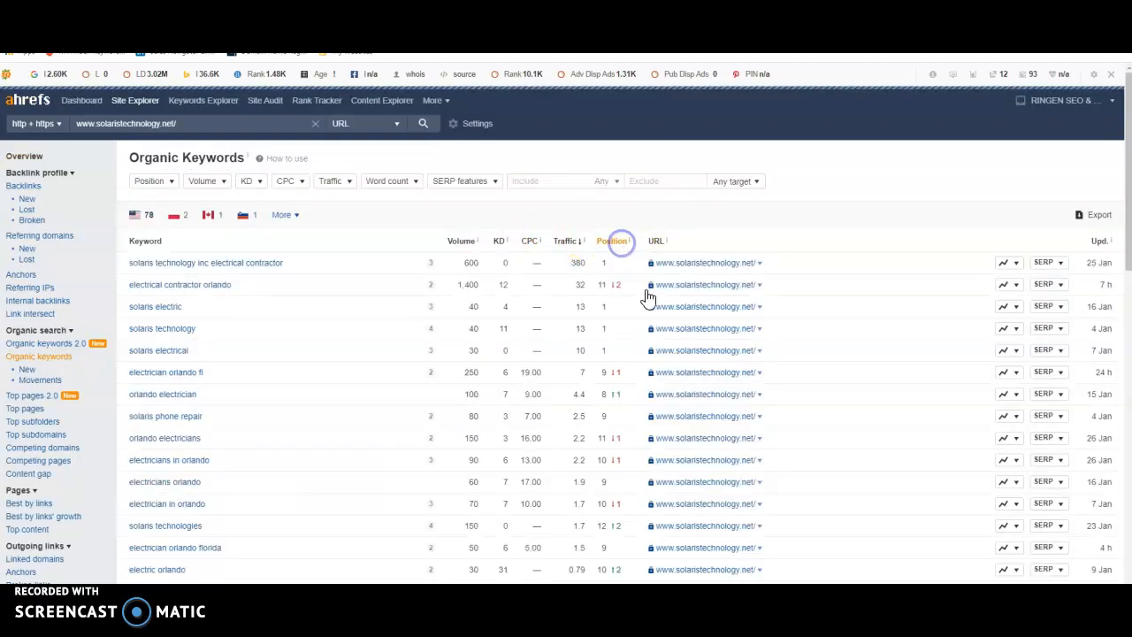
# Sort solaristechnology.net's organic keywords by Position, best rankings first, and scroll the table
pyautogui.click(609, 241)
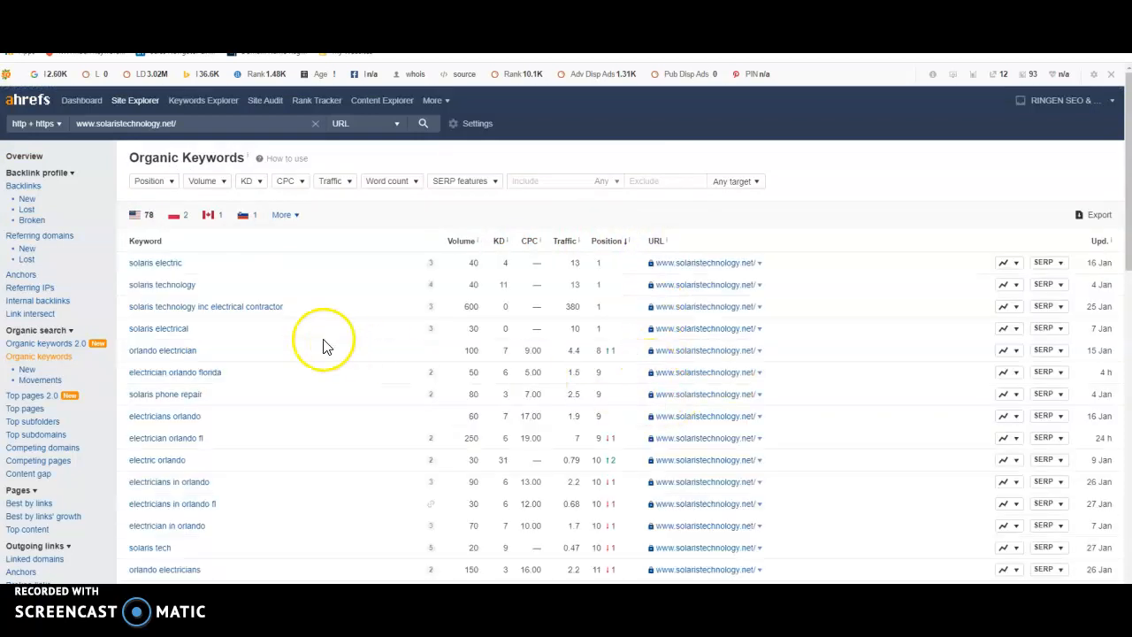
pyautogui.scroll(-3)
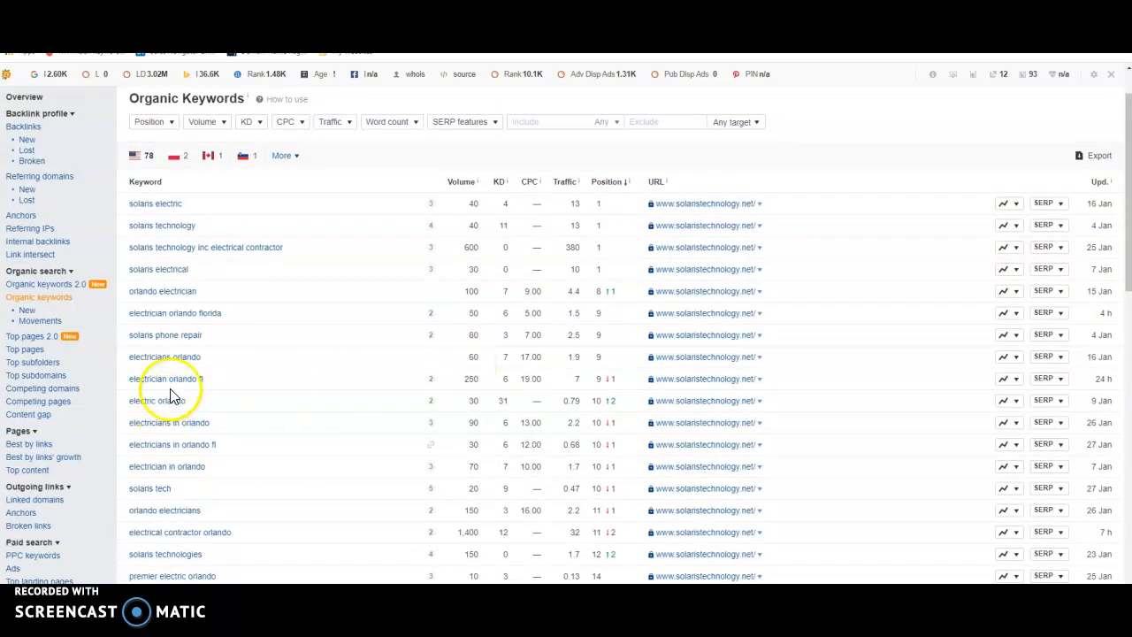
pyautogui.moveTo(352, 399)
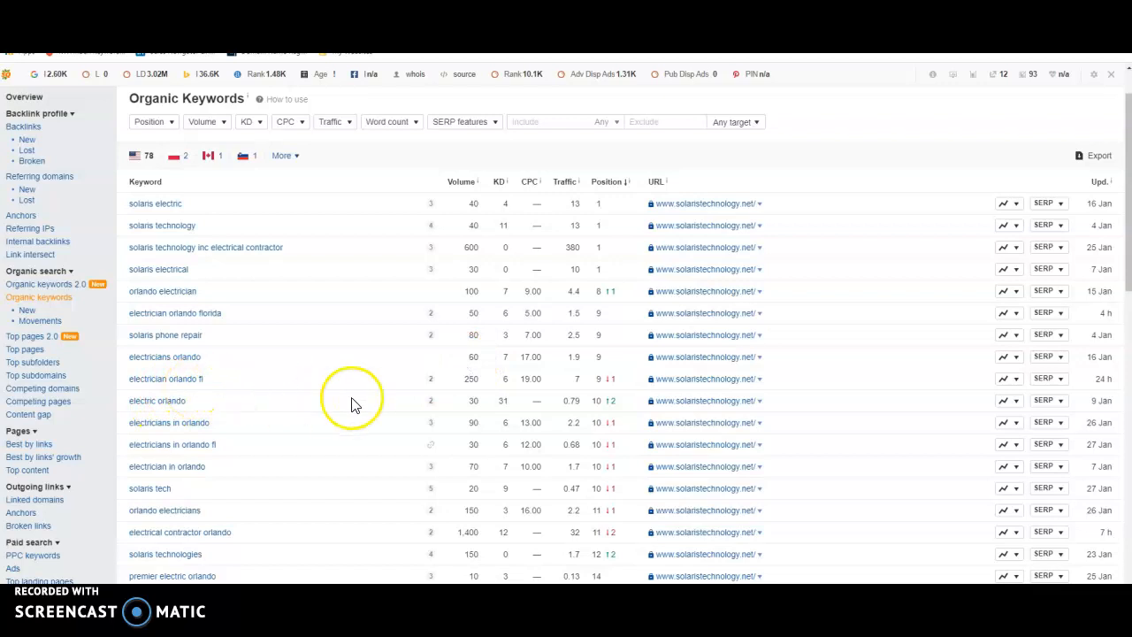
pyautogui.moveTo(482, 393)
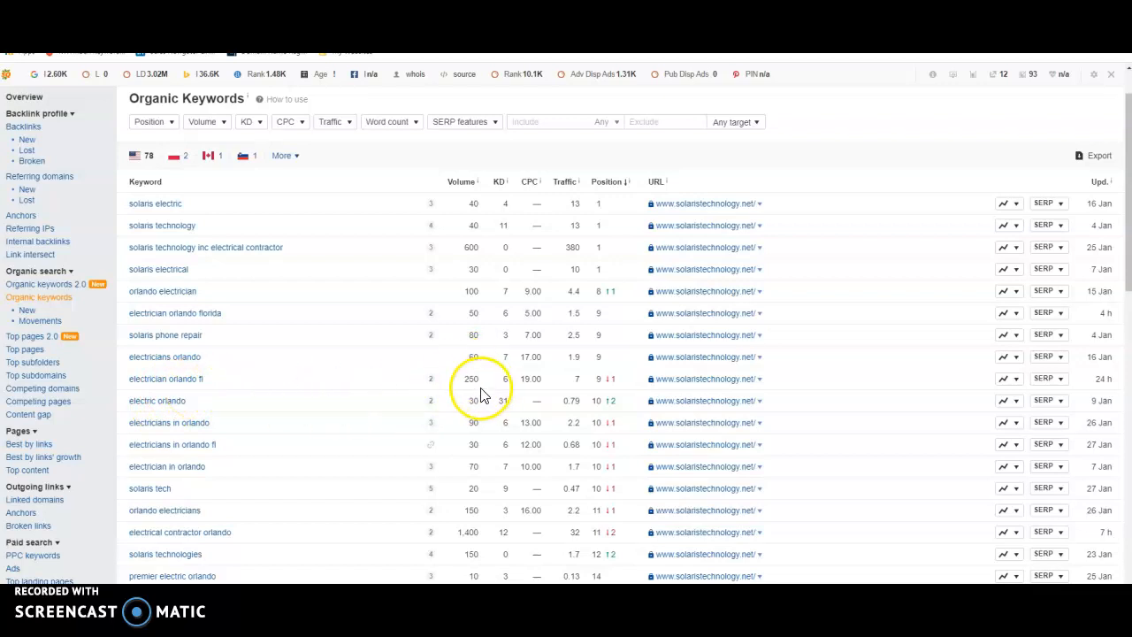
pyautogui.moveTo(460, 386)
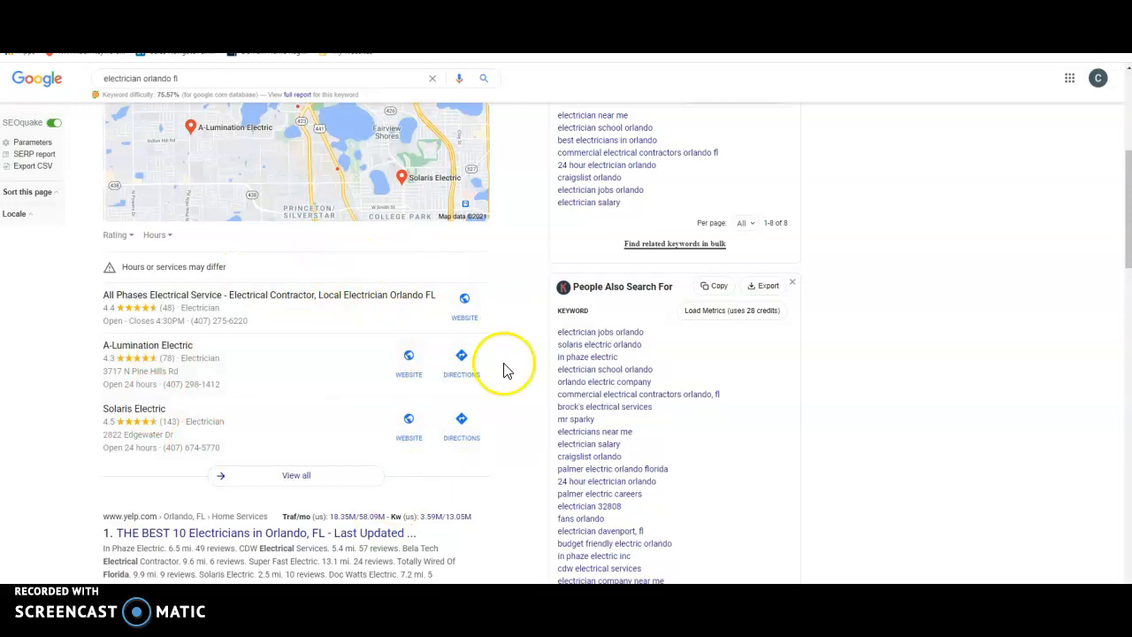
pyautogui.moveTo(420, 183)
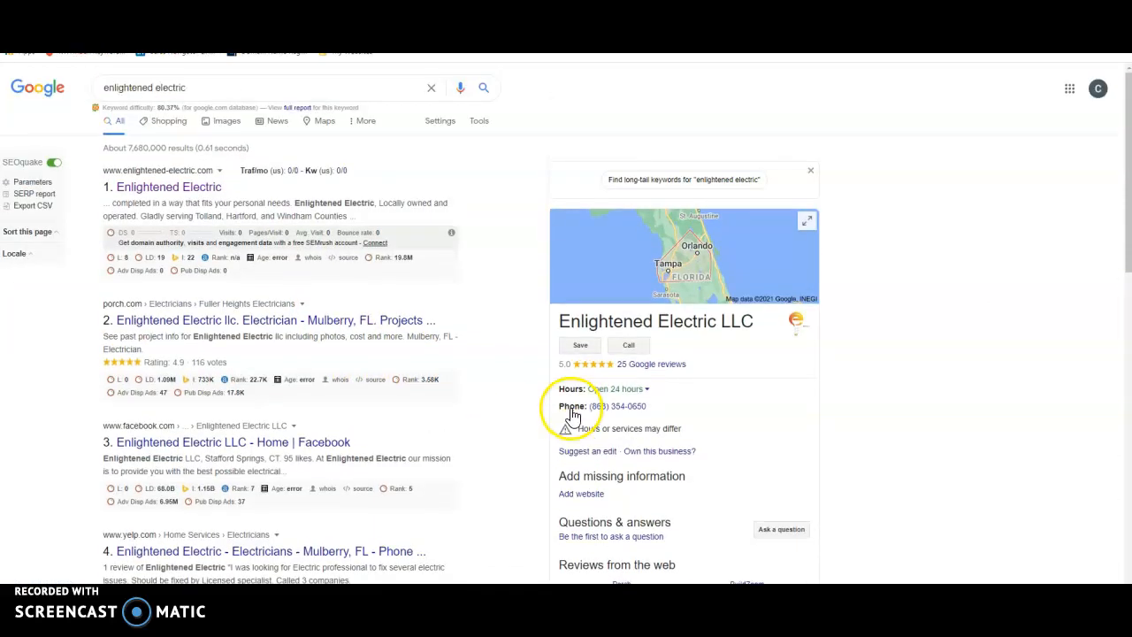
pyautogui.moveTo(750, 343)
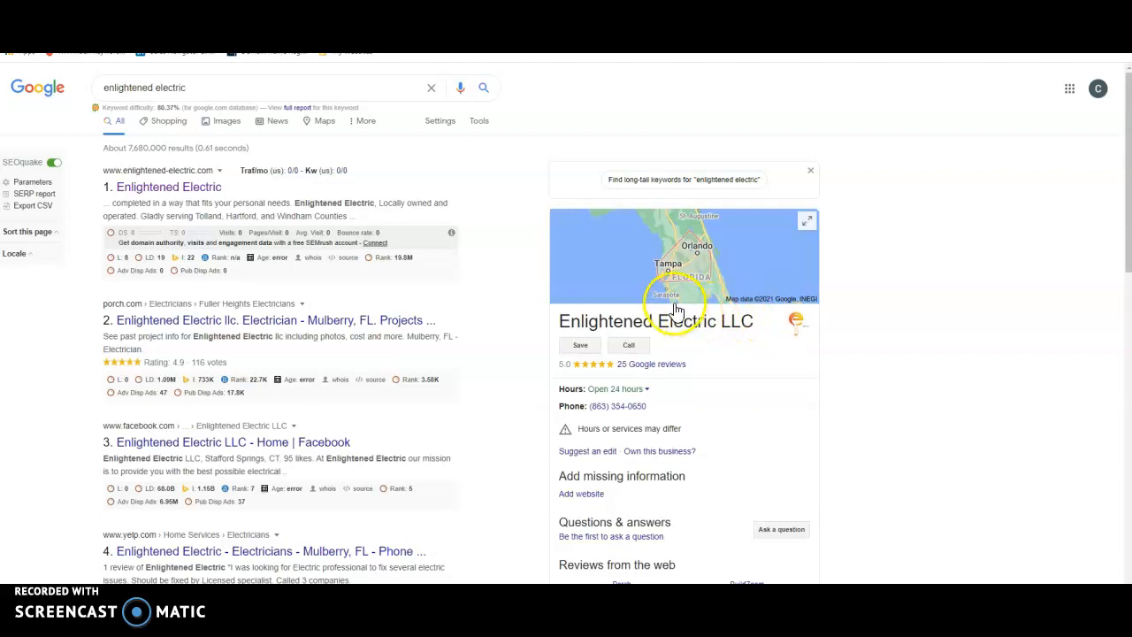
pyautogui.moveTo(181, 576)
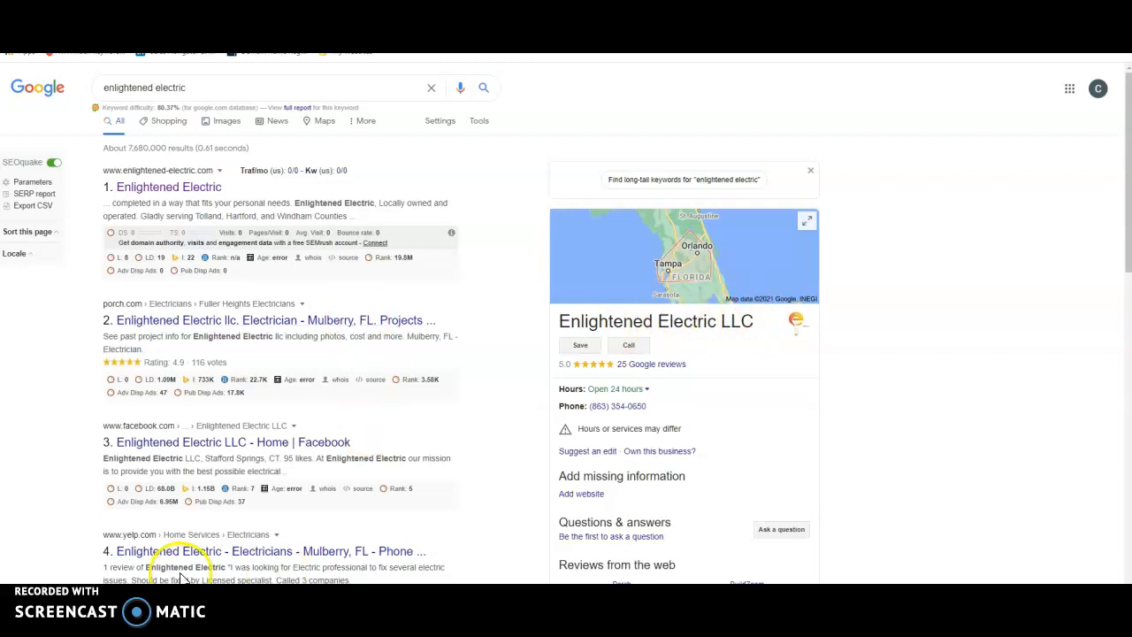